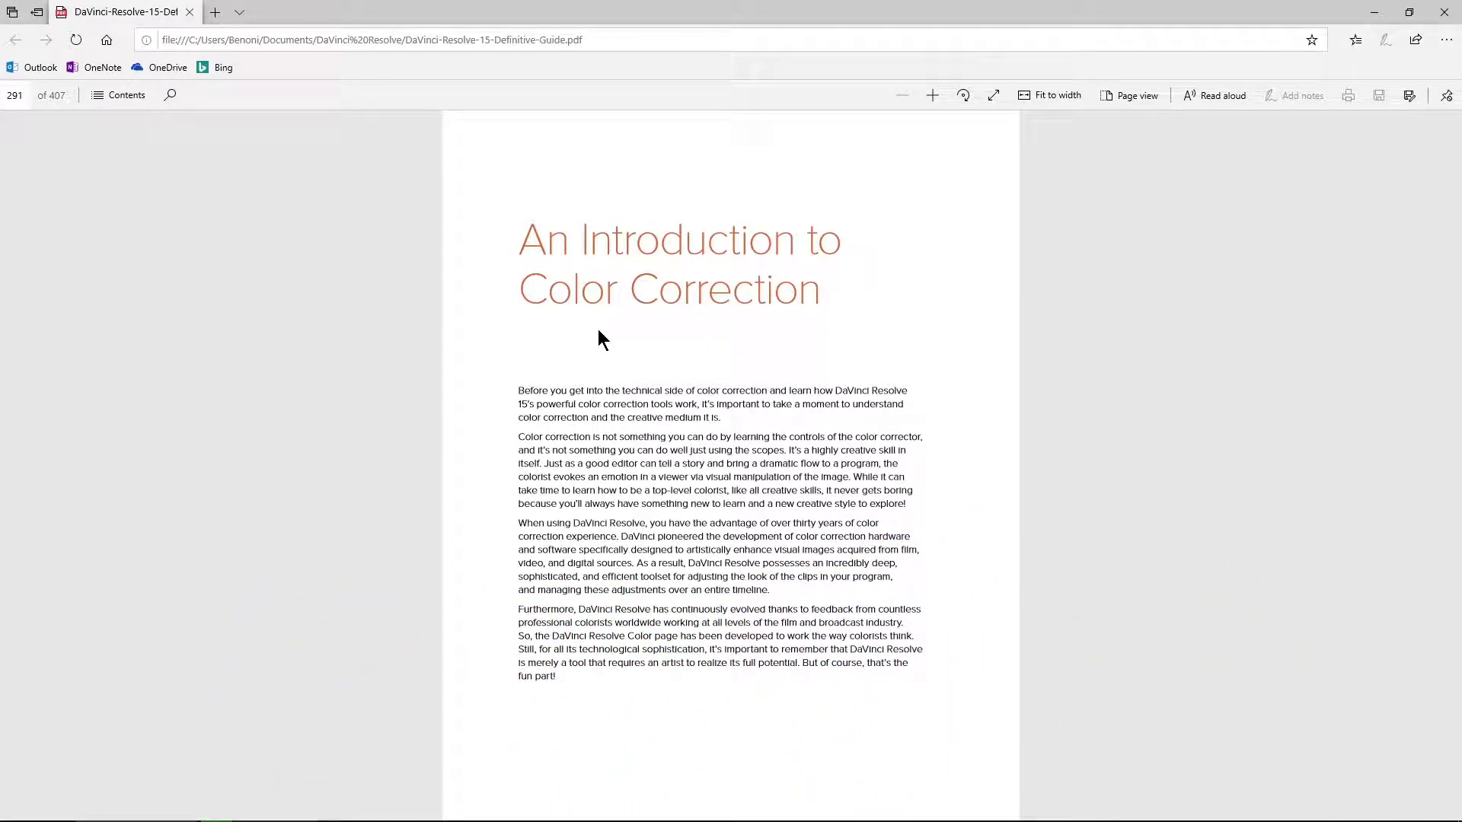
pyautogui.moveTo(656, 390)
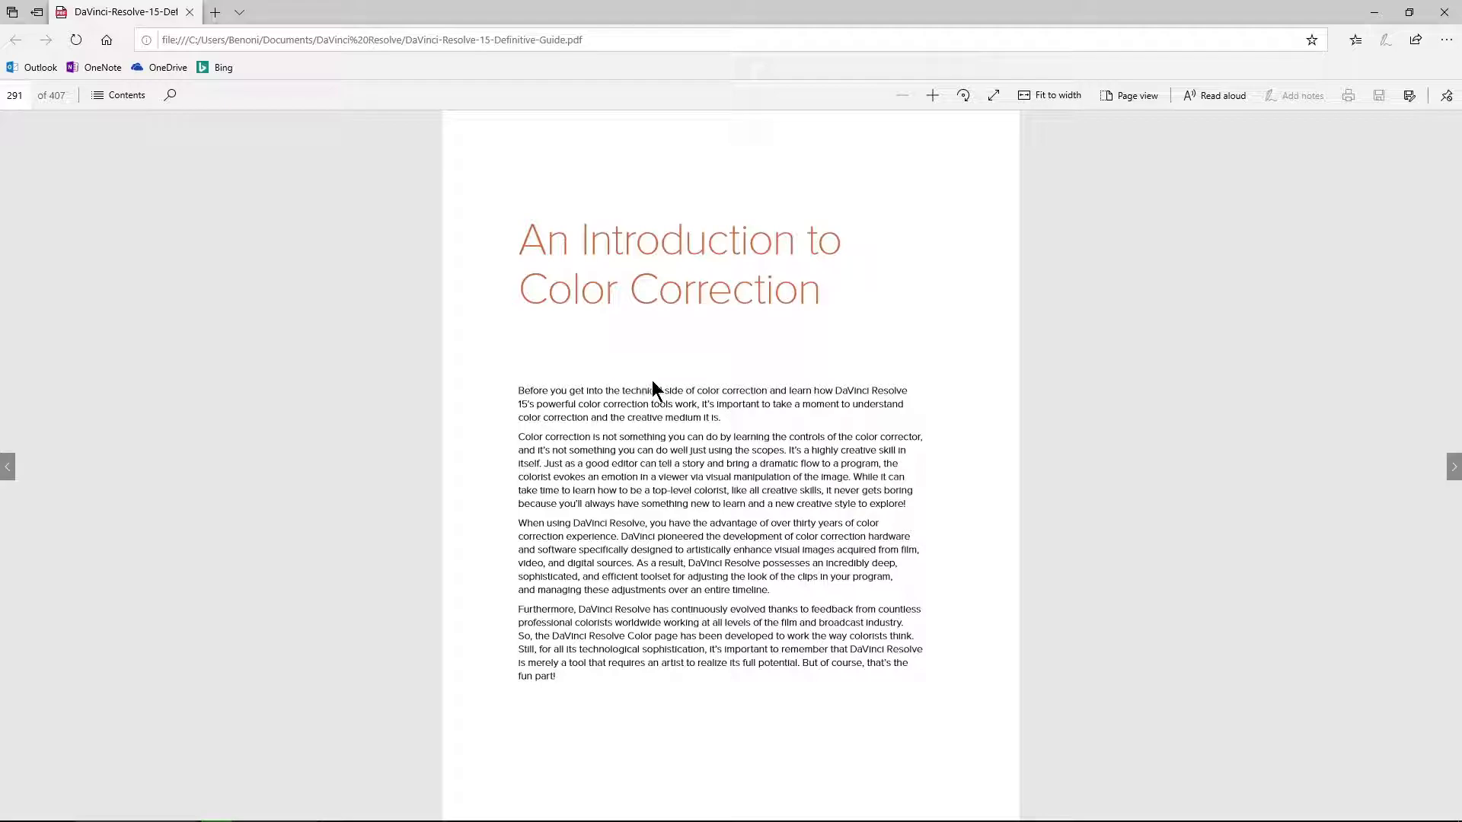
# - Page forward through the color correction chapter from page 291 to page 296
pyautogui.scroll(-3)
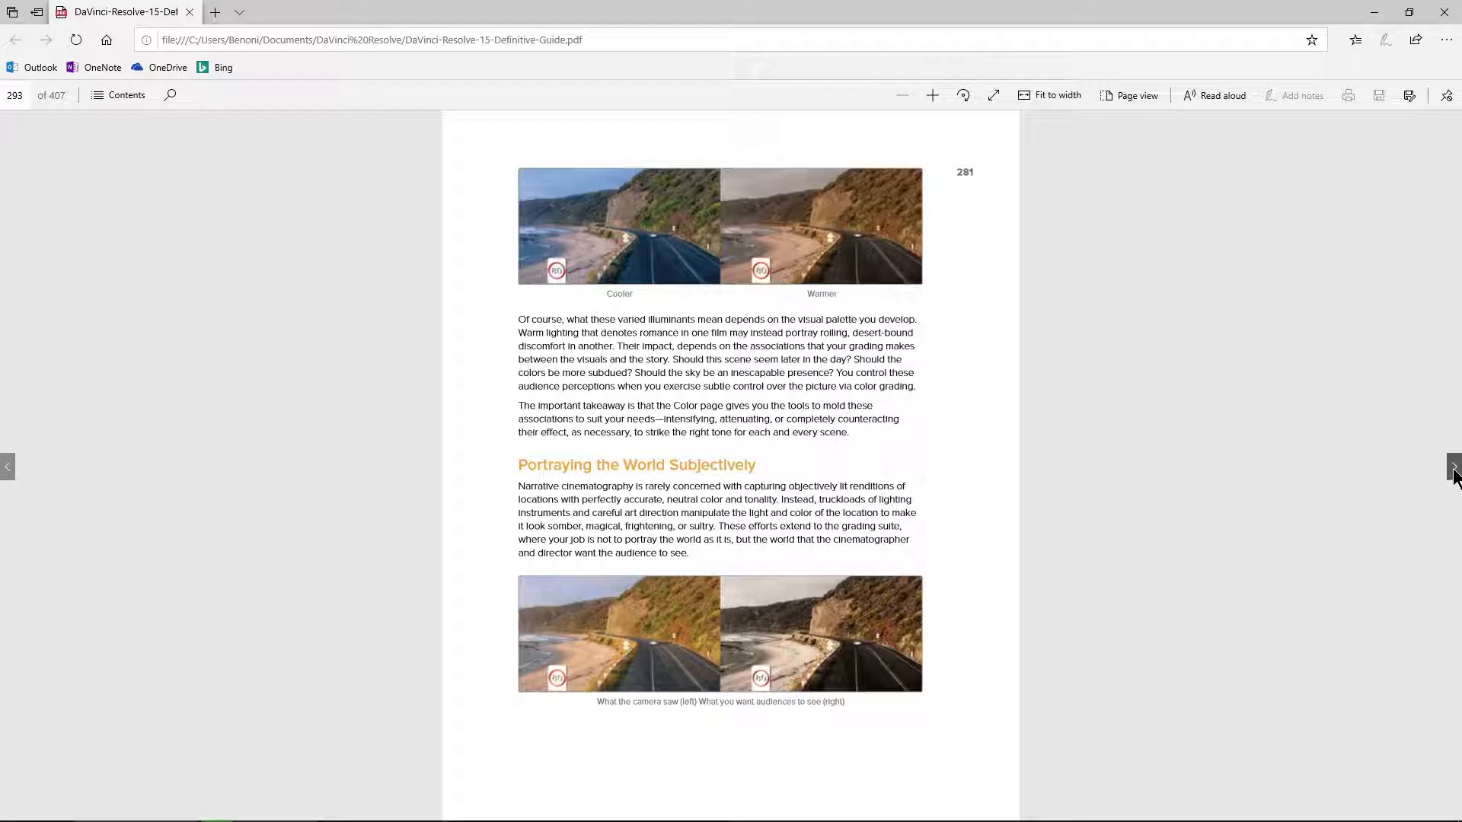
pyautogui.click(1453, 466)
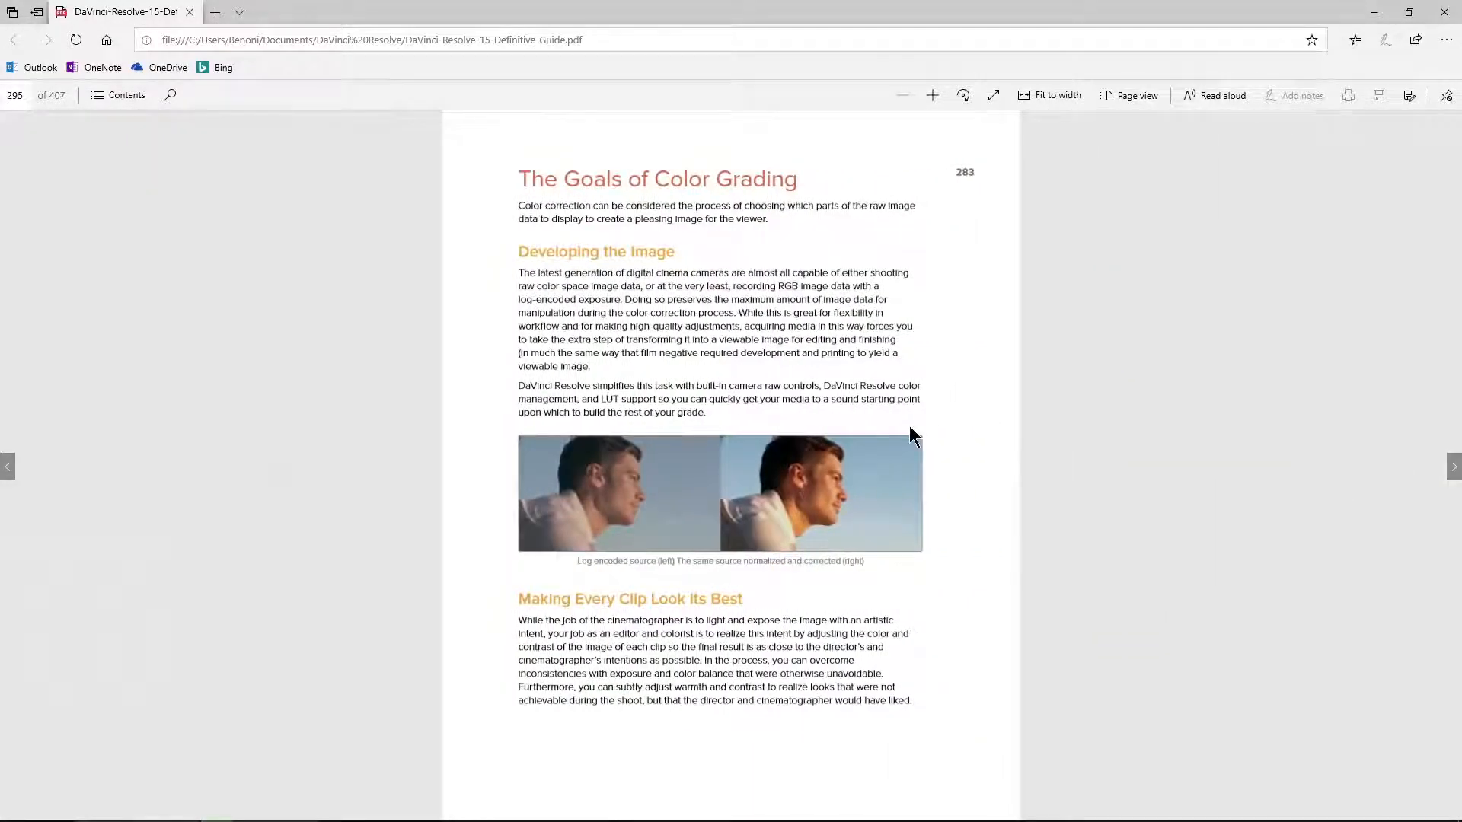
pyautogui.scroll(-3)
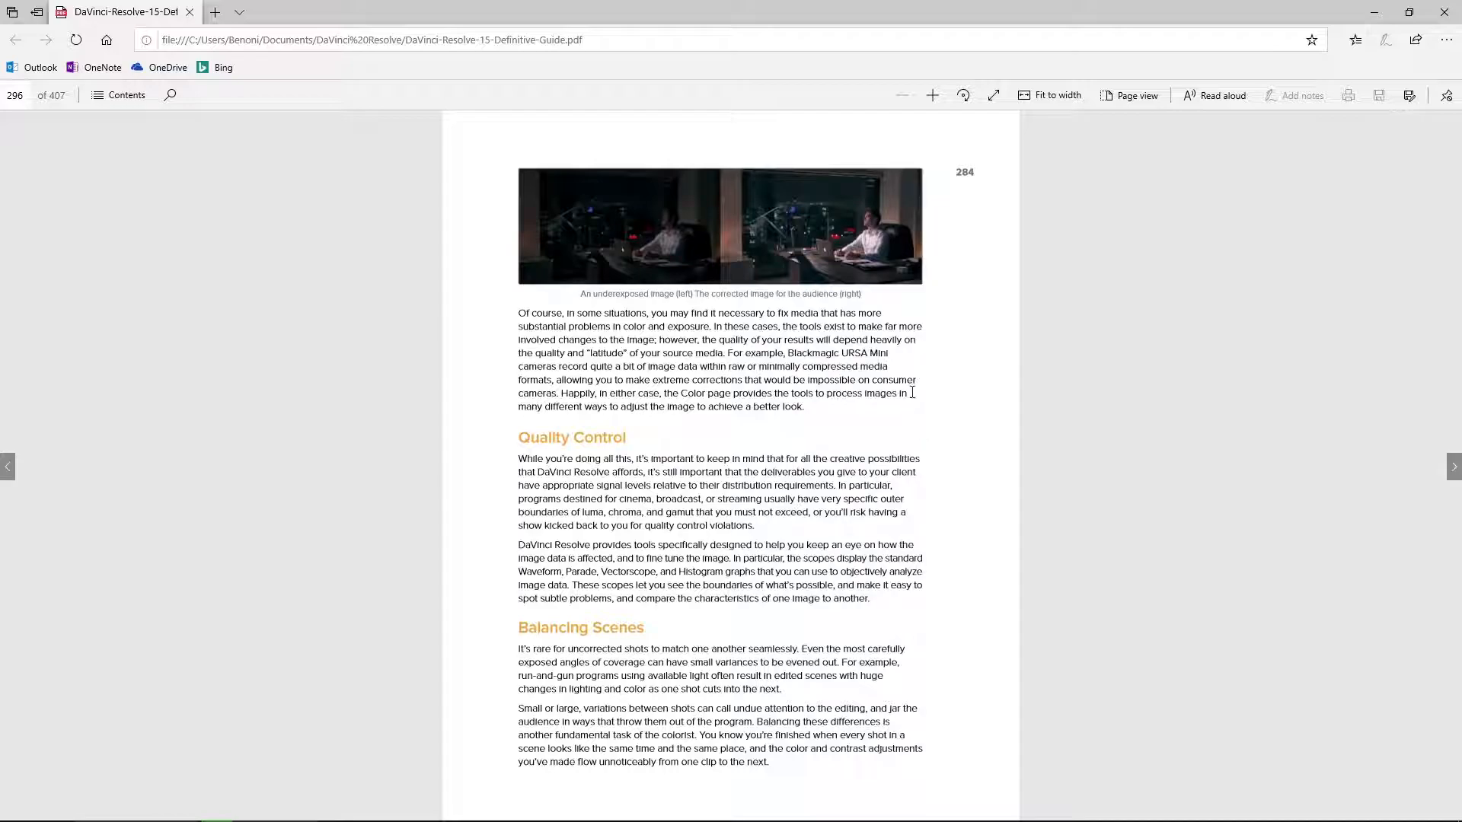
# - Zoom in twice and reach the Quickstart: Color Correction lesson opening page
pyautogui.click(931, 95)
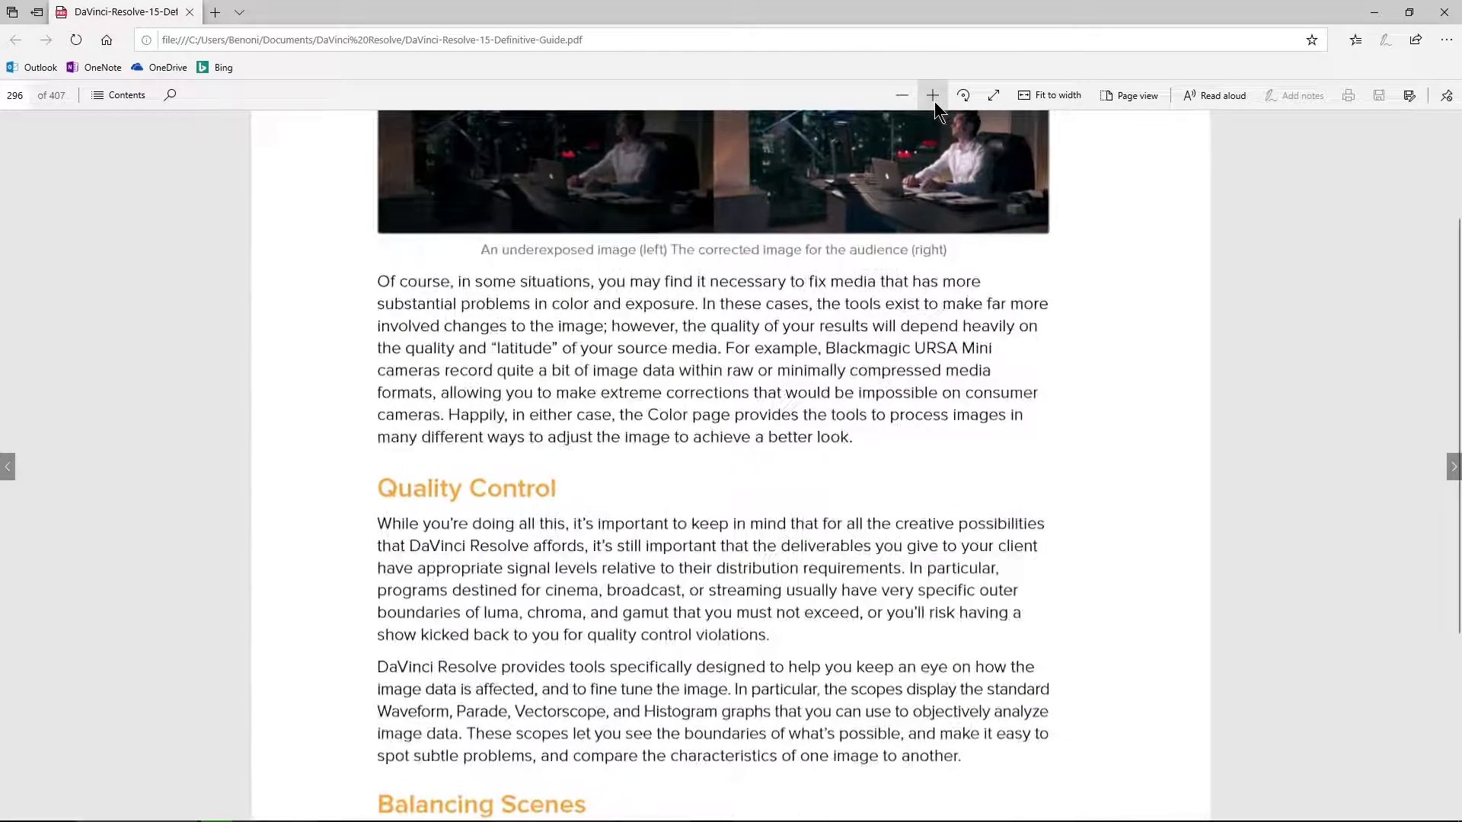
pyautogui.click(930, 95)
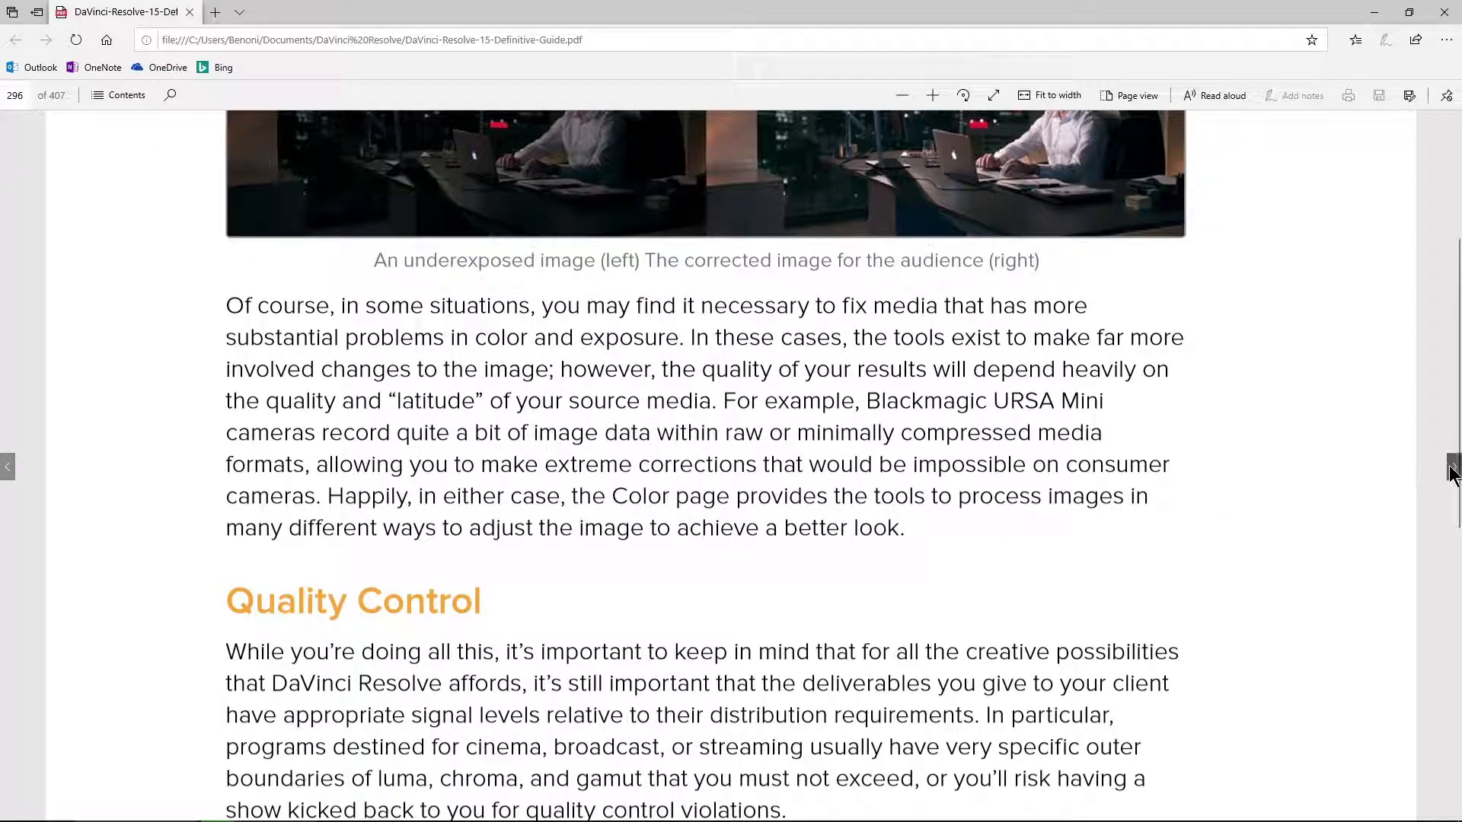
pyautogui.scroll(-3)
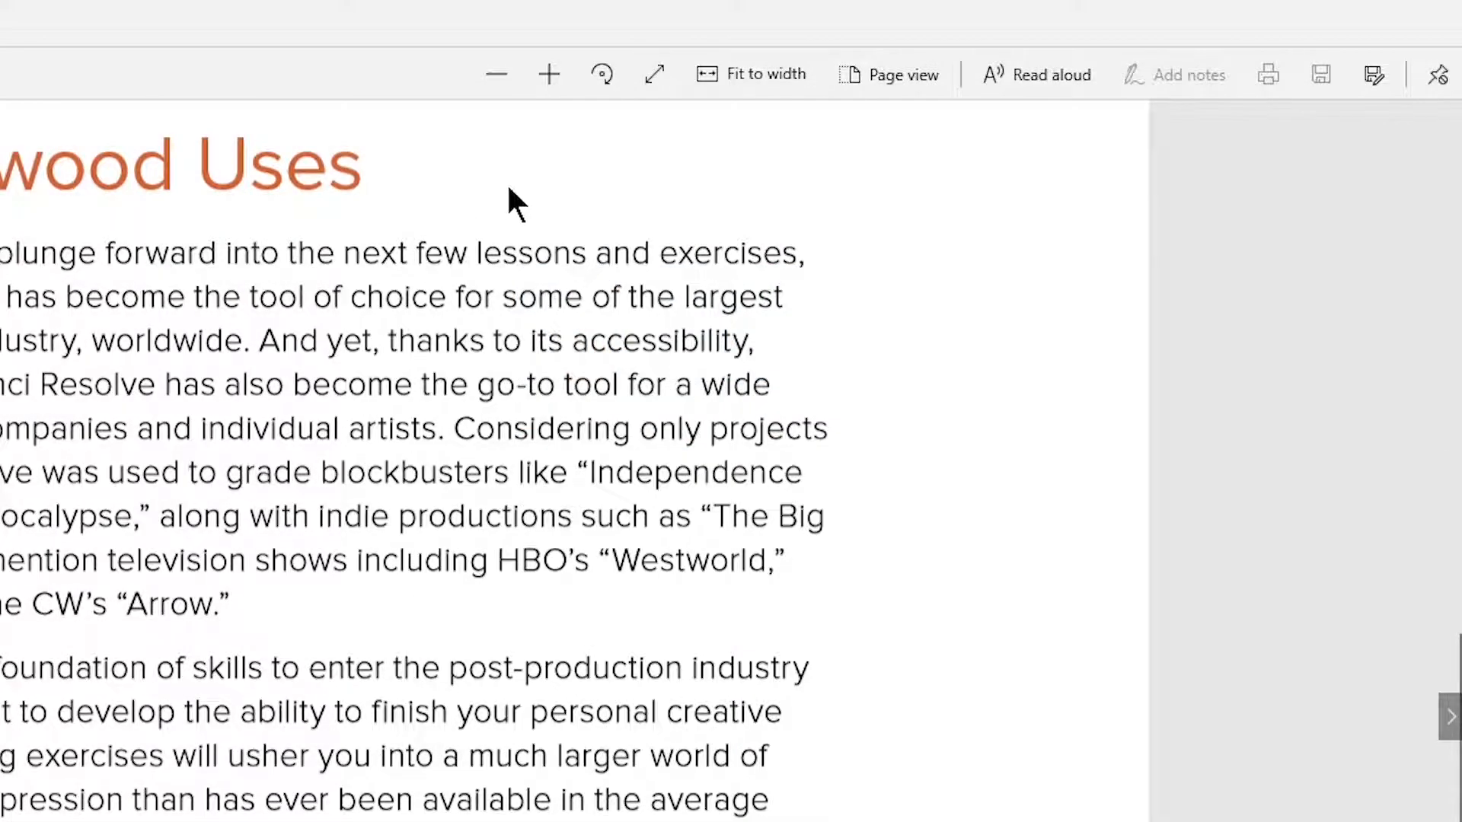
pyautogui.scroll(3)
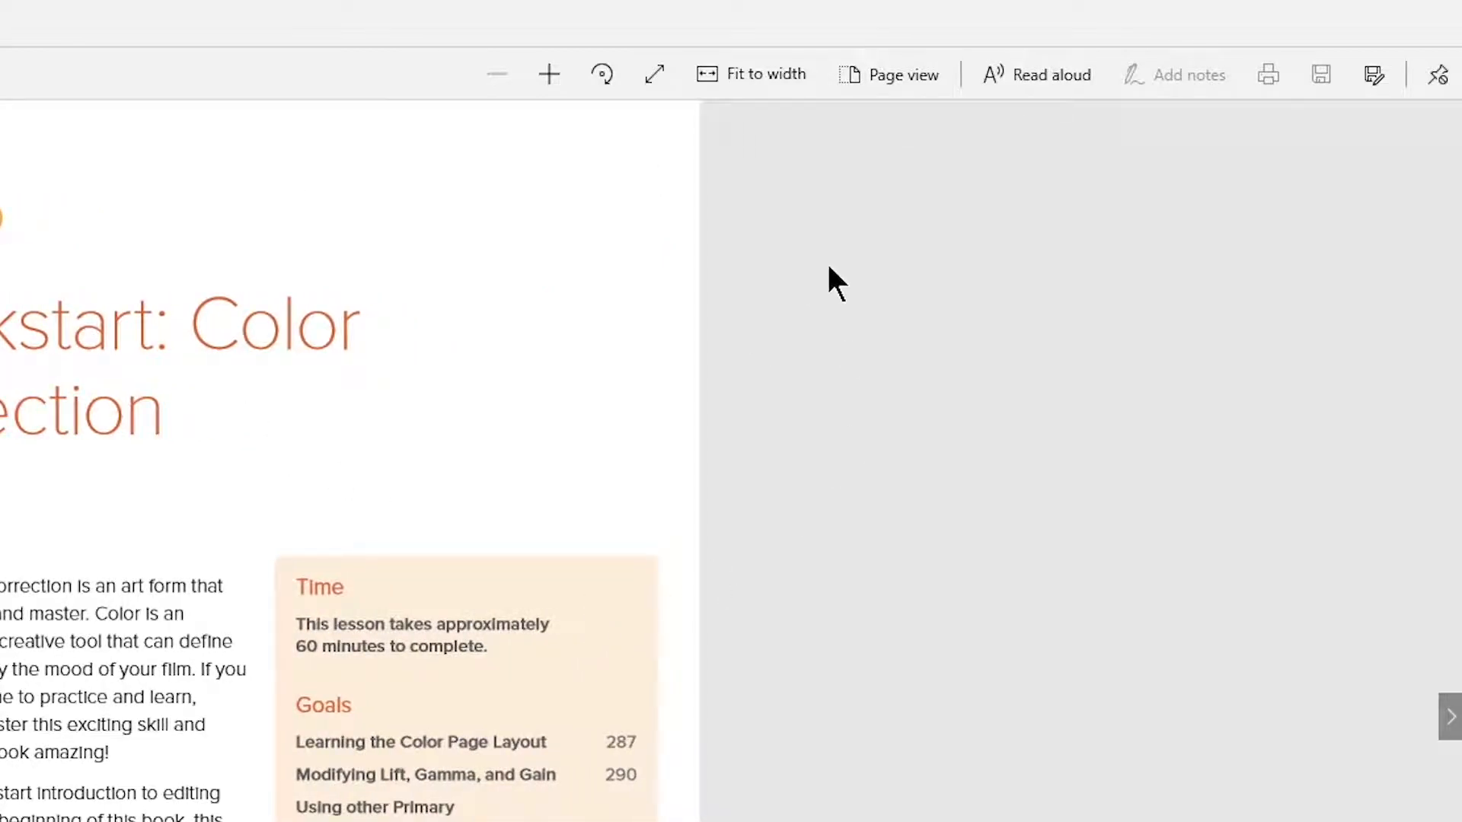
pyautogui.moveTo(903, 74)
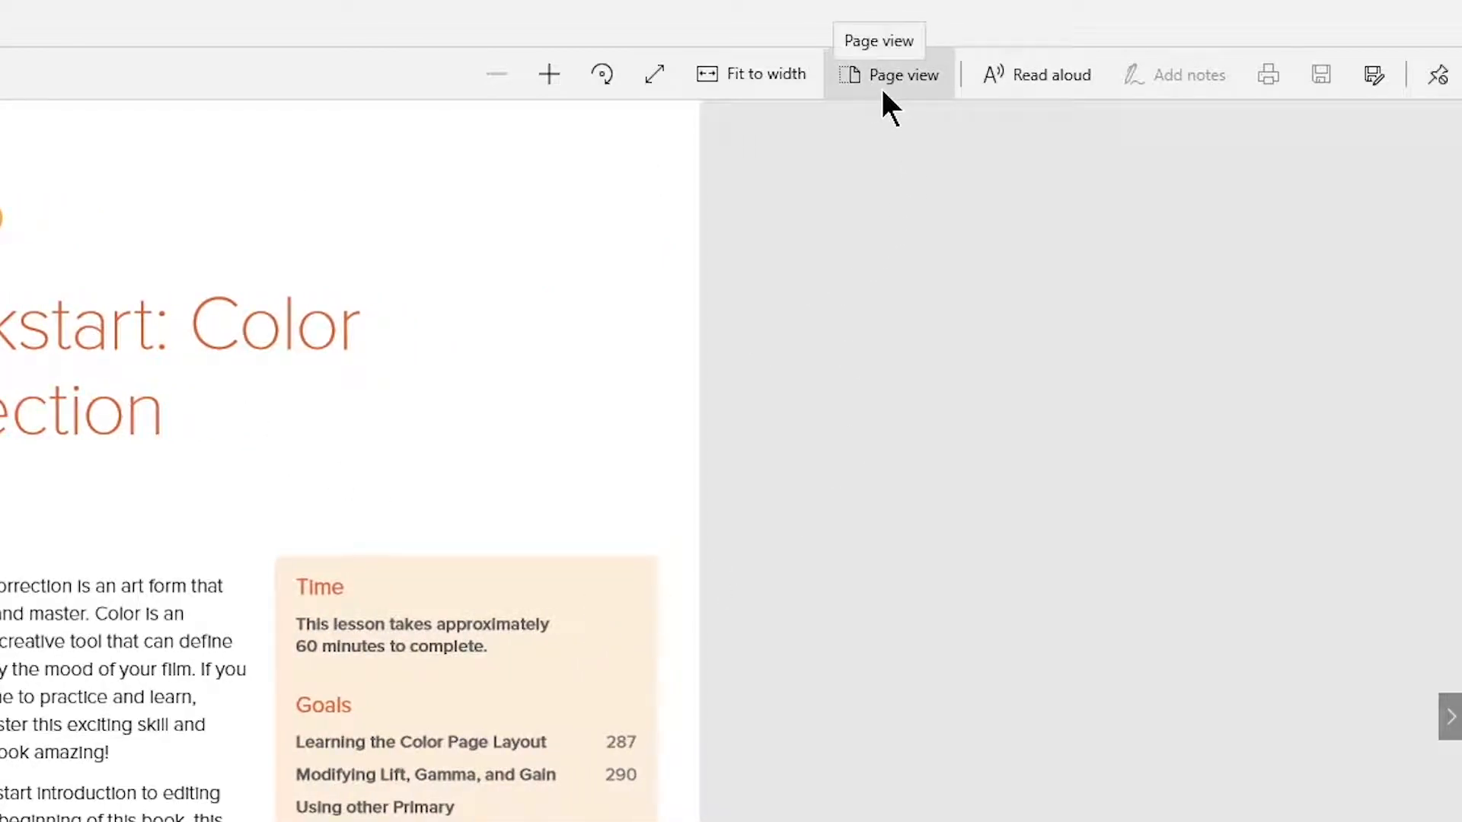
# - Switch the page layout to two pages side by side, then close the layout options
pyautogui.click(901, 74)
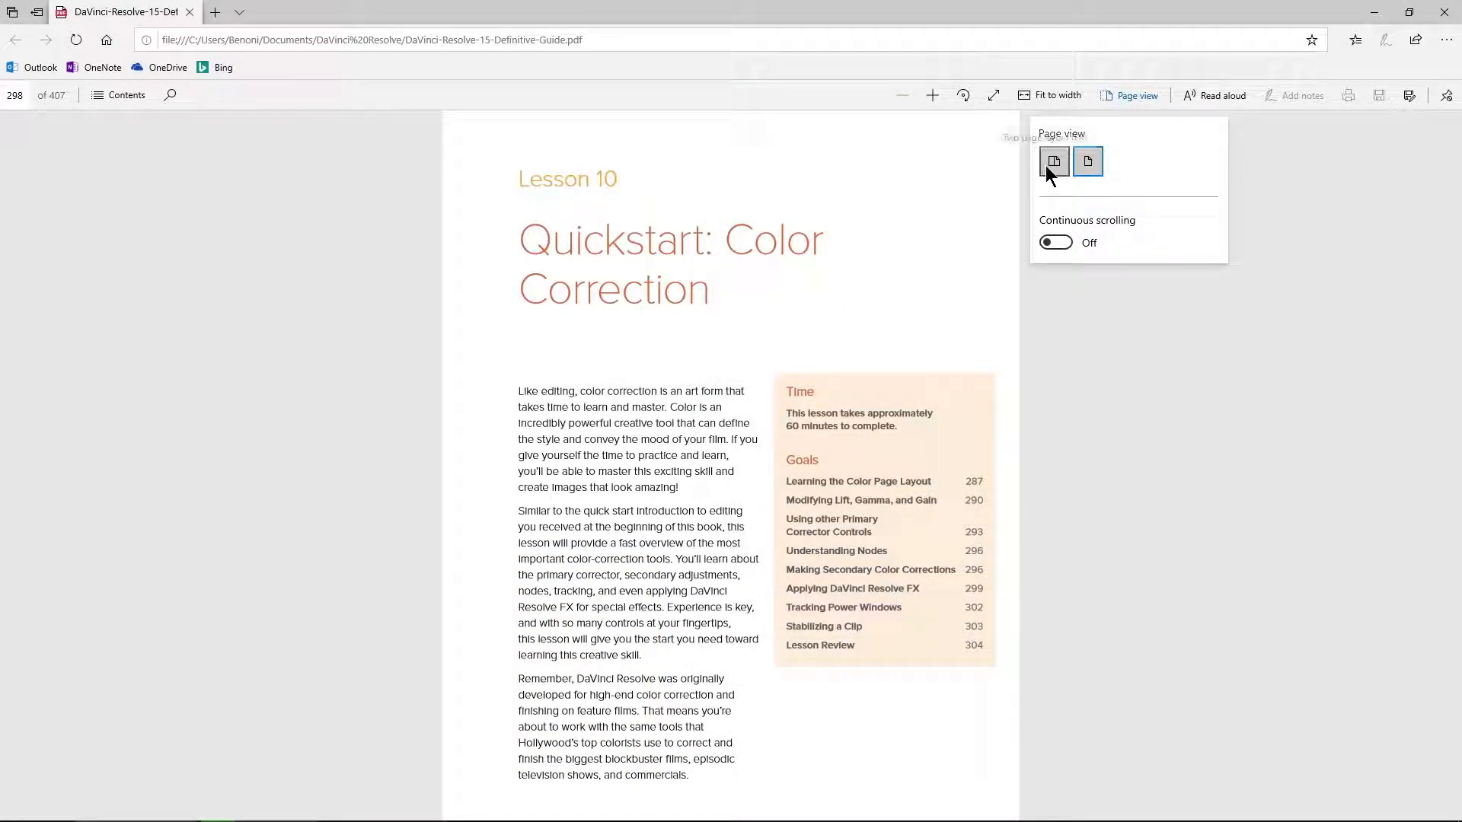
pyautogui.click(1054, 161)
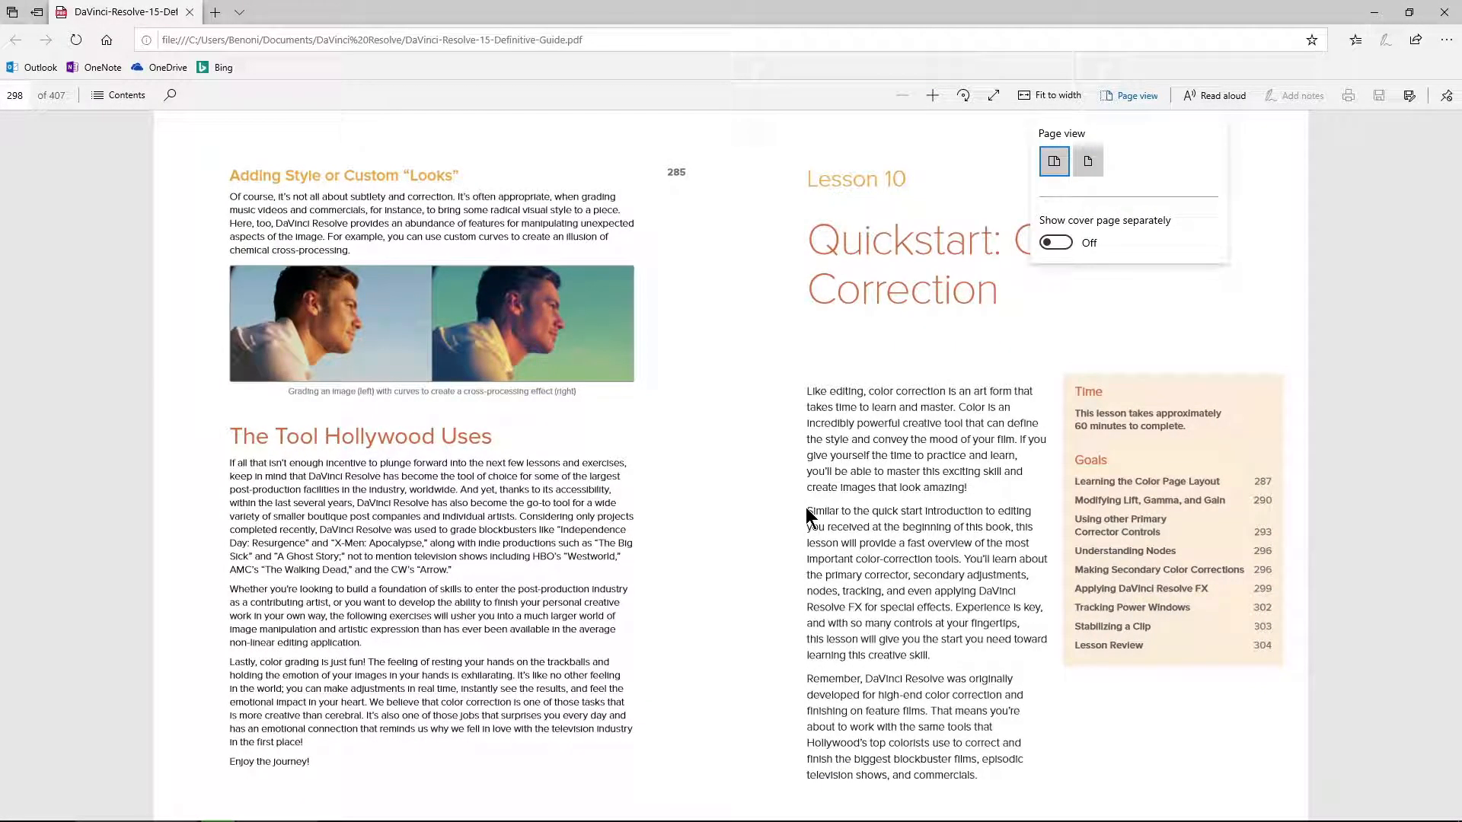
pyautogui.click(1088, 161)
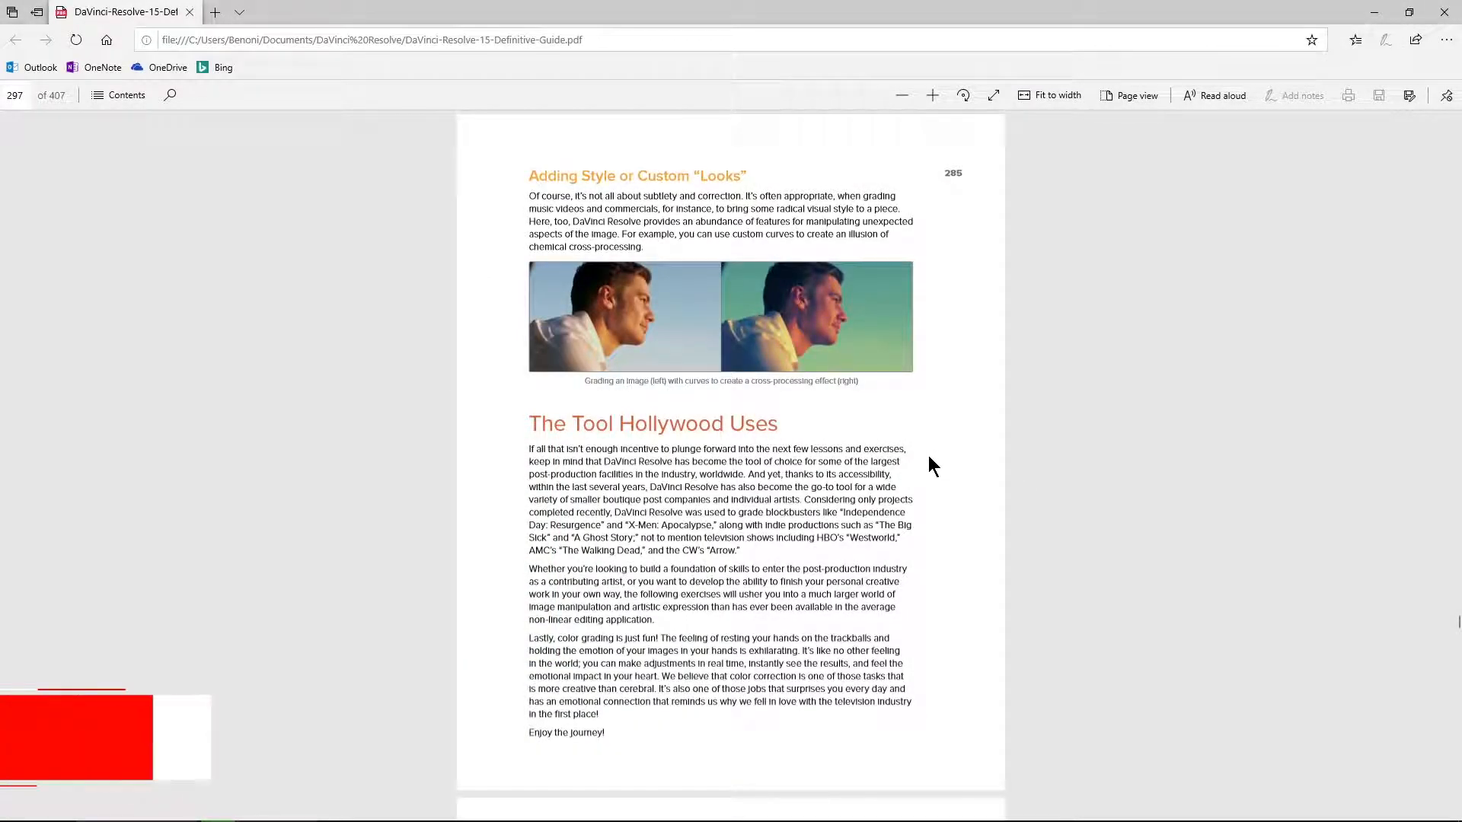
# - Scroll ahead, enlarge the text, and fit the pages to the window width
pyautogui.scroll(-3)
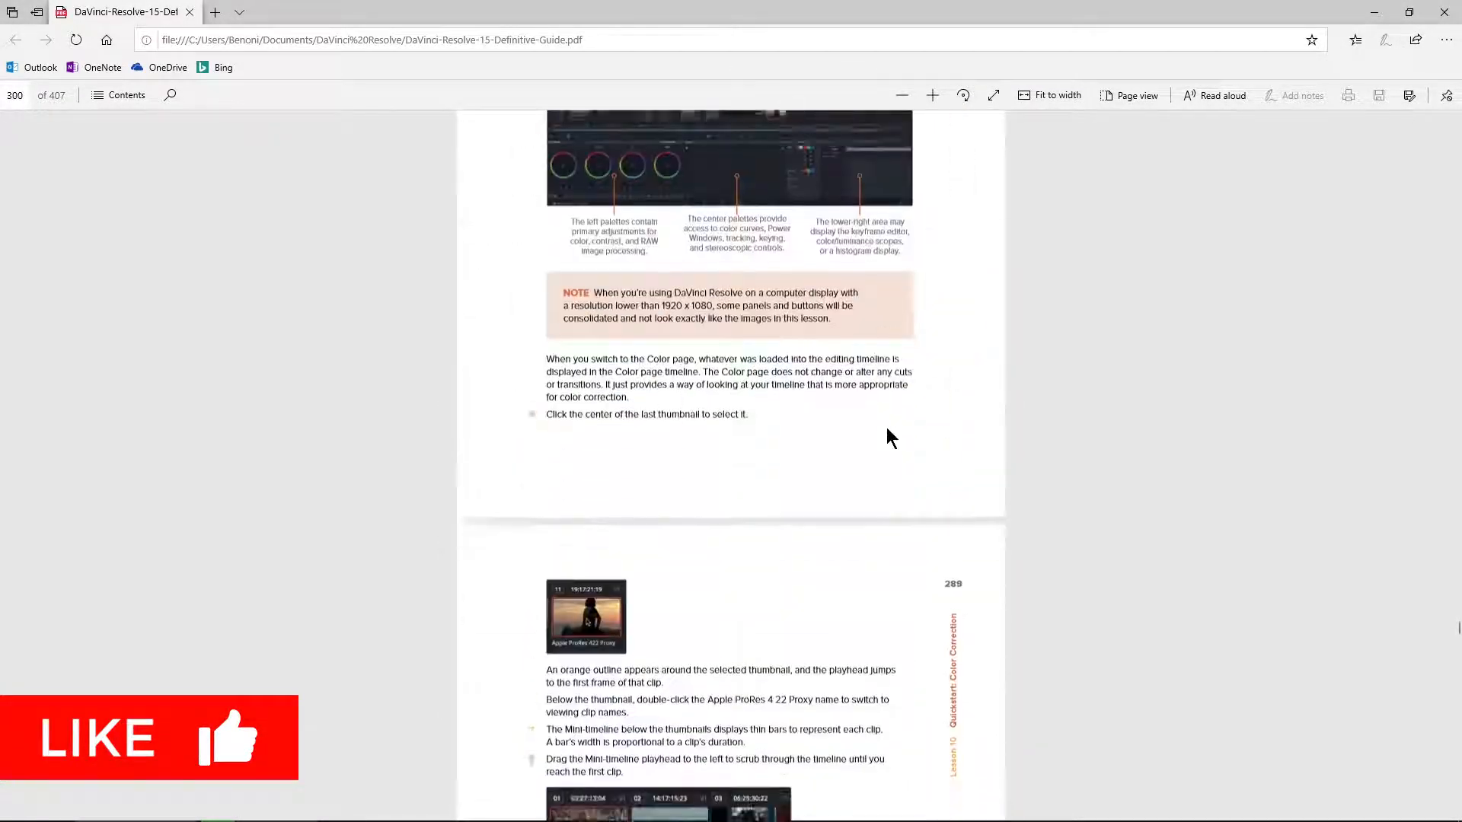
pyautogui.scroll(-3)
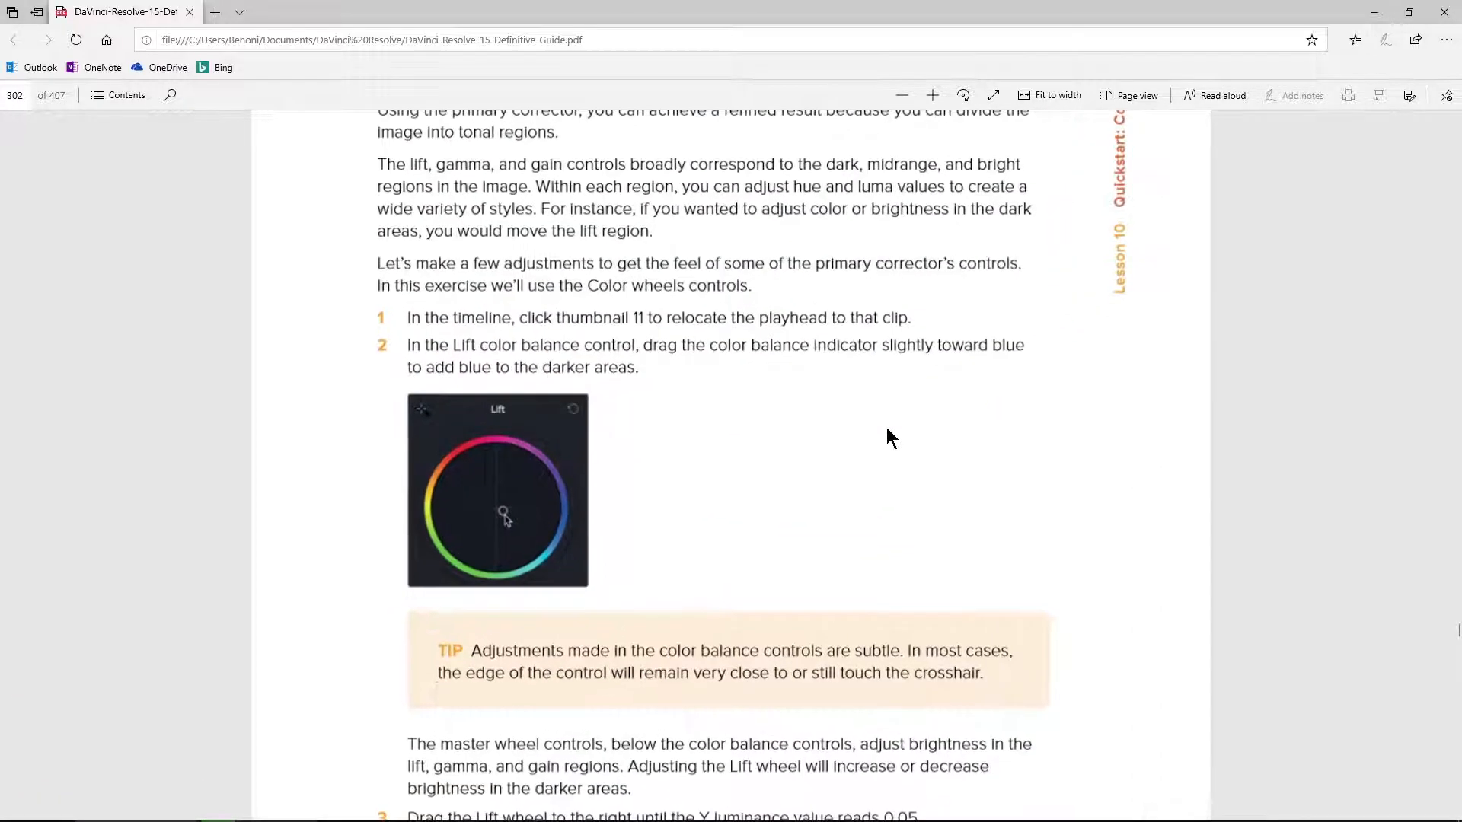
pyautogui.click(1049, 95)
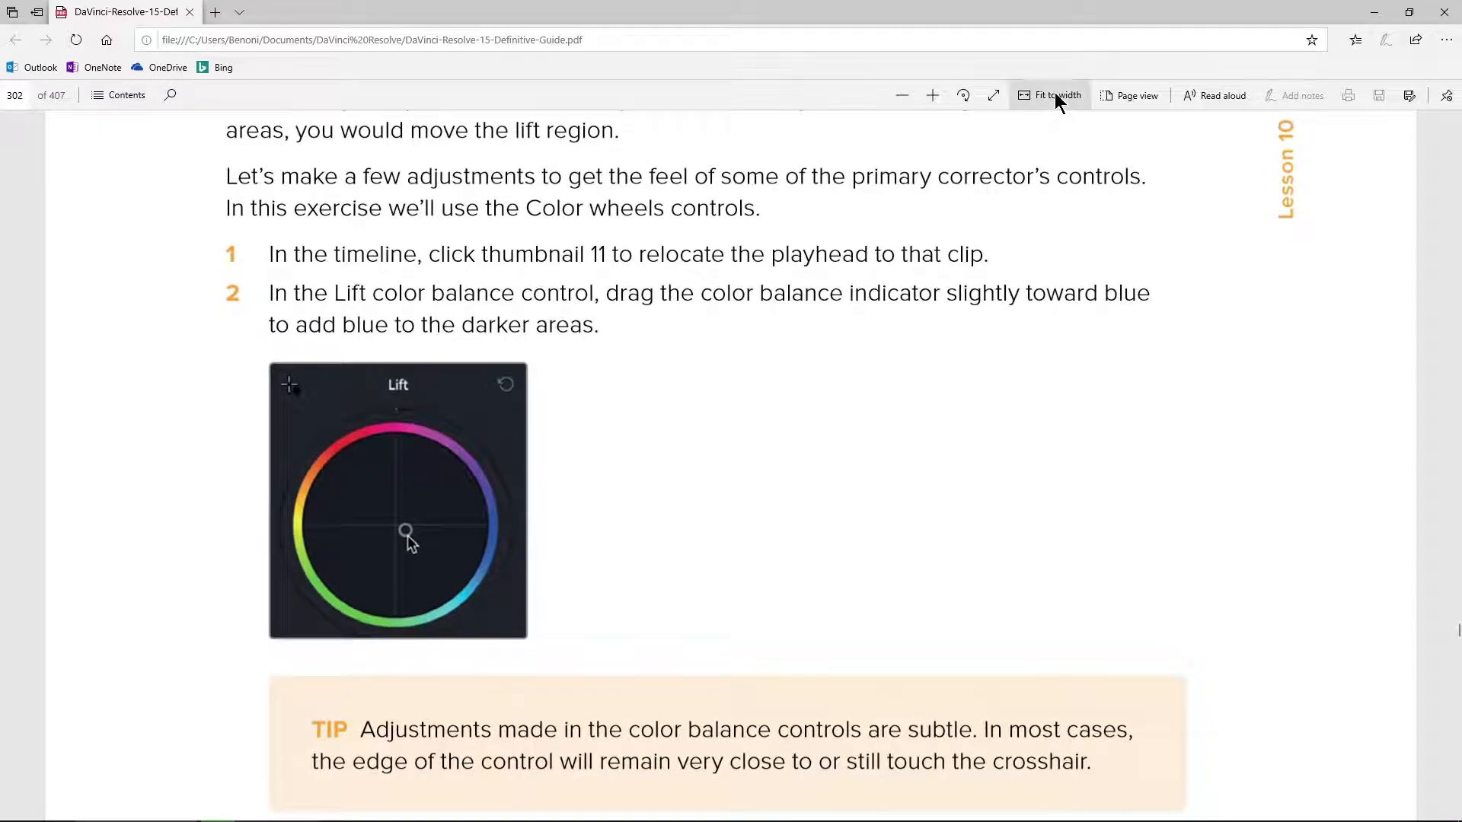
pyautogui.click(1049, 95)
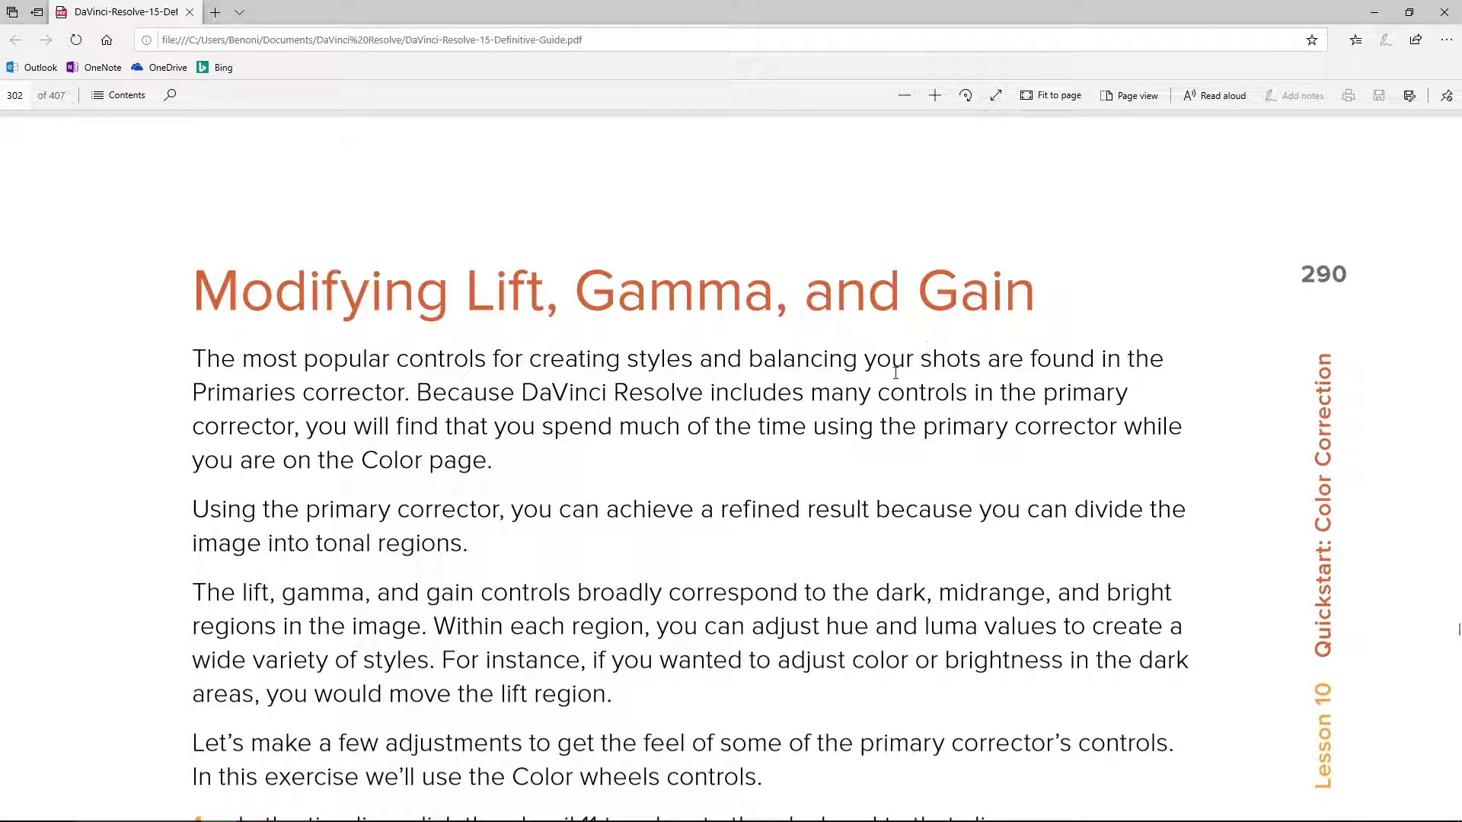
# - Read past Modifying Lift, Gamma, and Gain and Secondary Color Corrections, then fit to page on 298
pyautogui.scroll(-3)
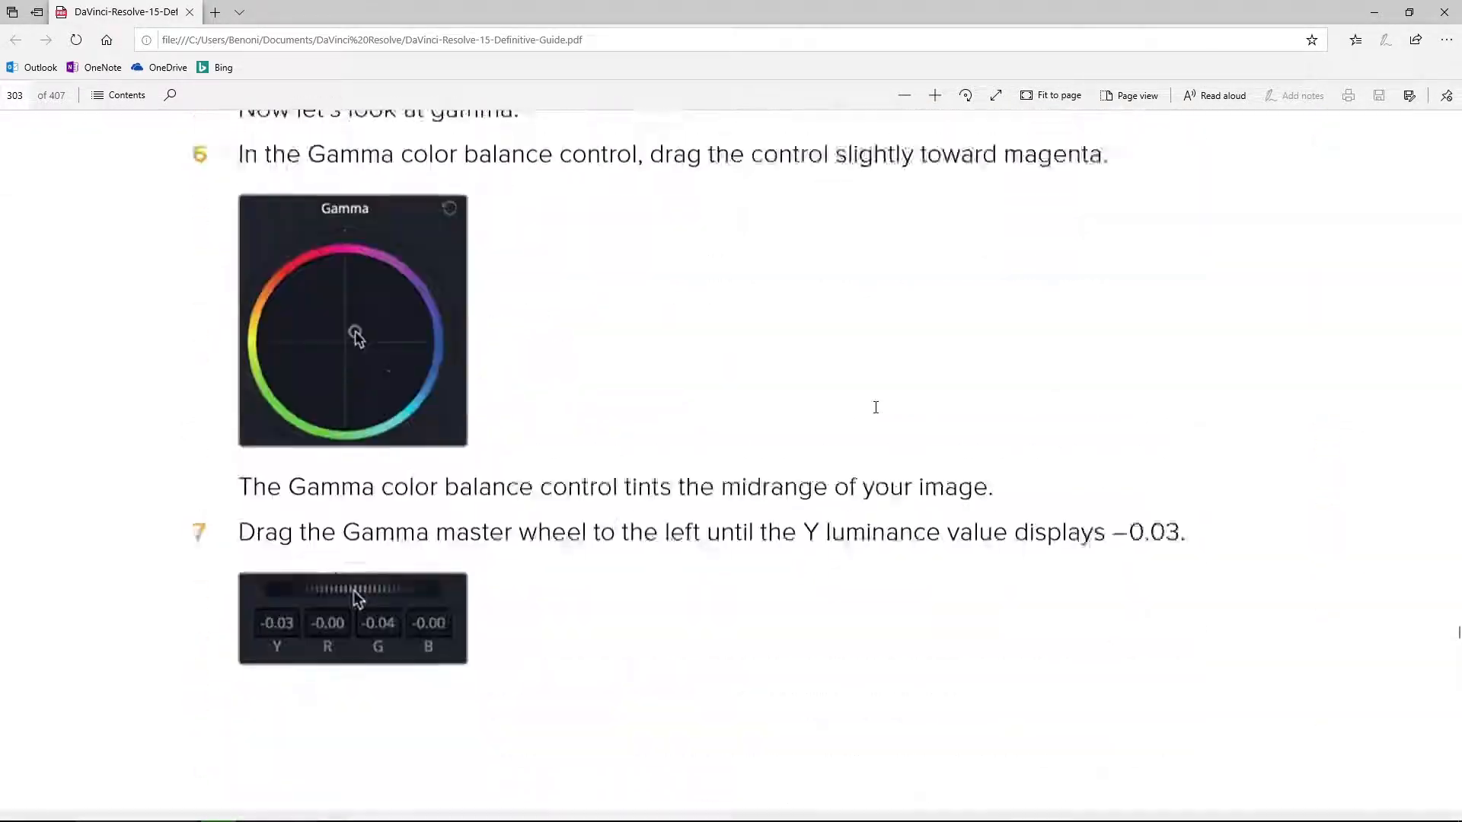
pyautogui.scroll(-3)
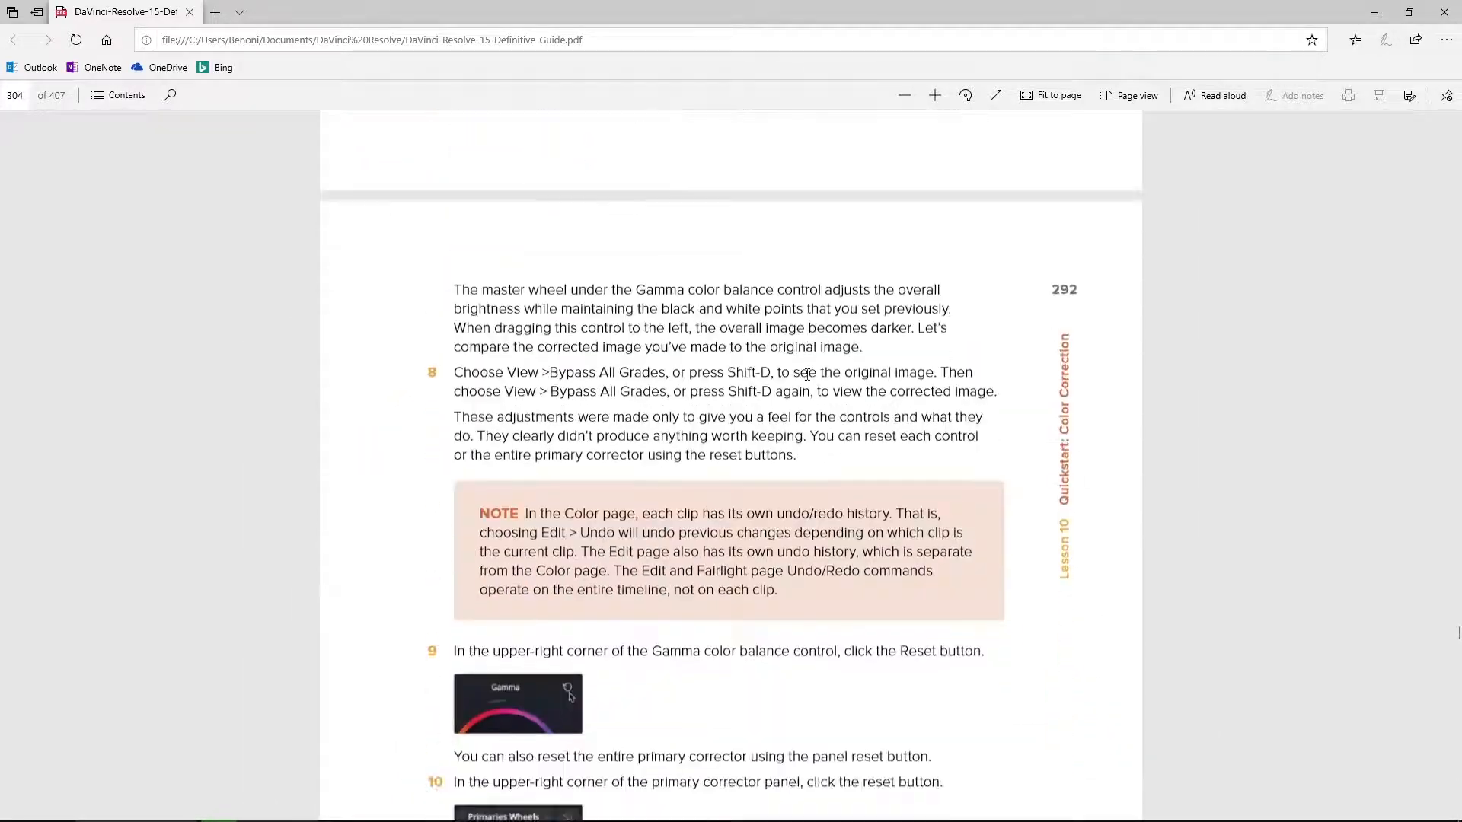
pyautogui.scroll(-3)
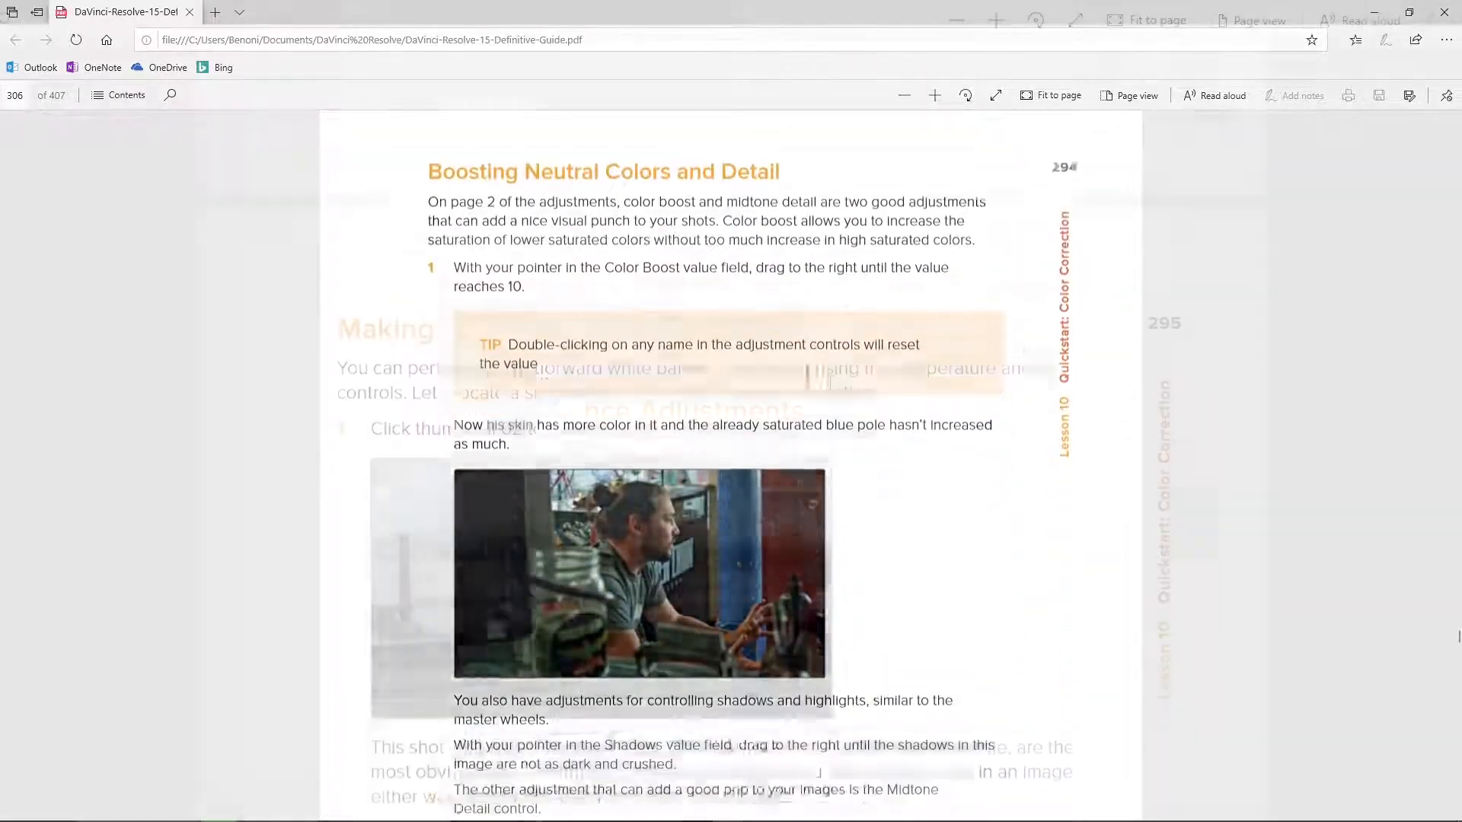
pyautogui.scroll(-3)
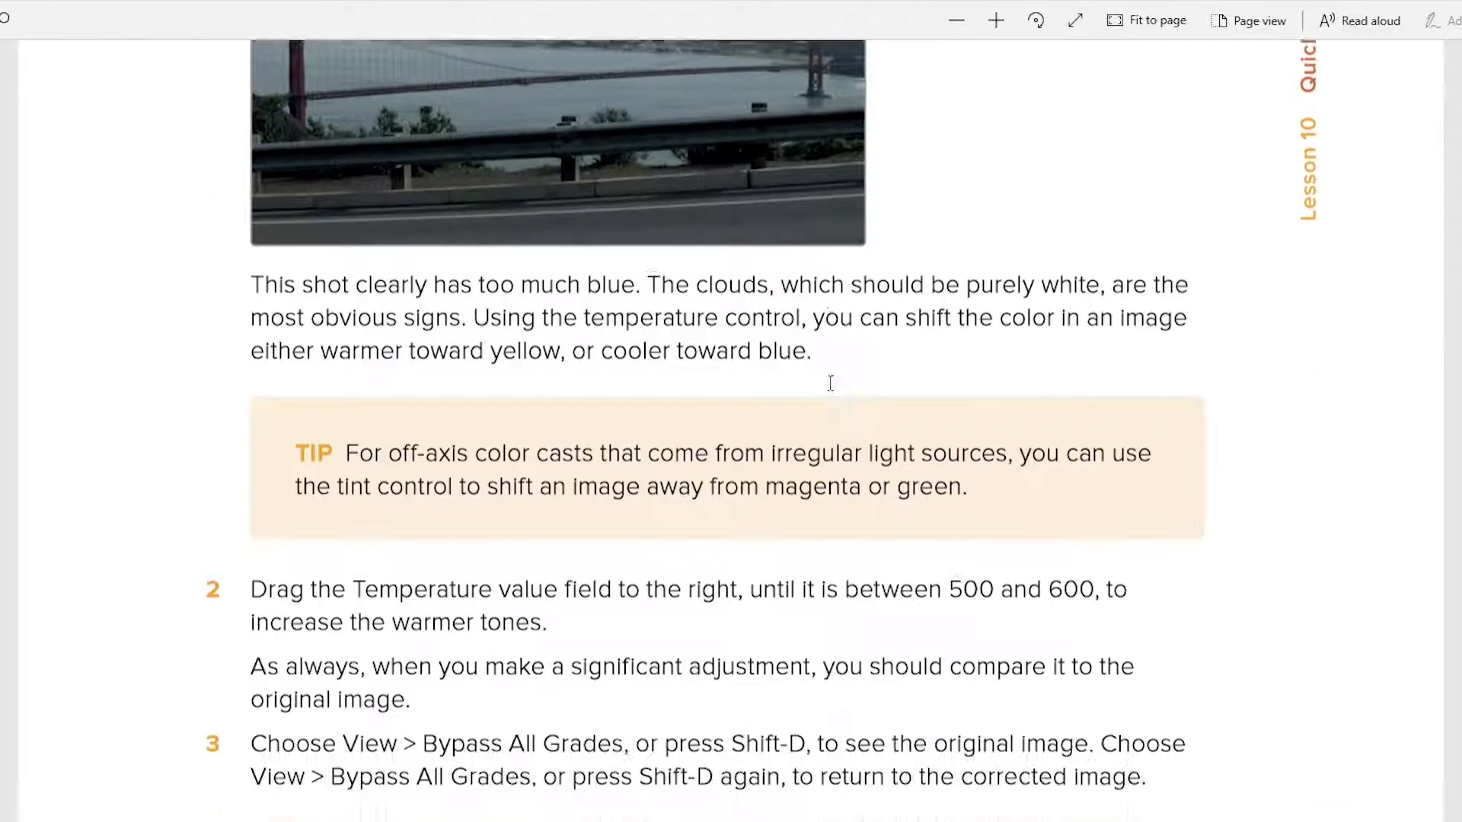
pyautogui.scroll(-3)
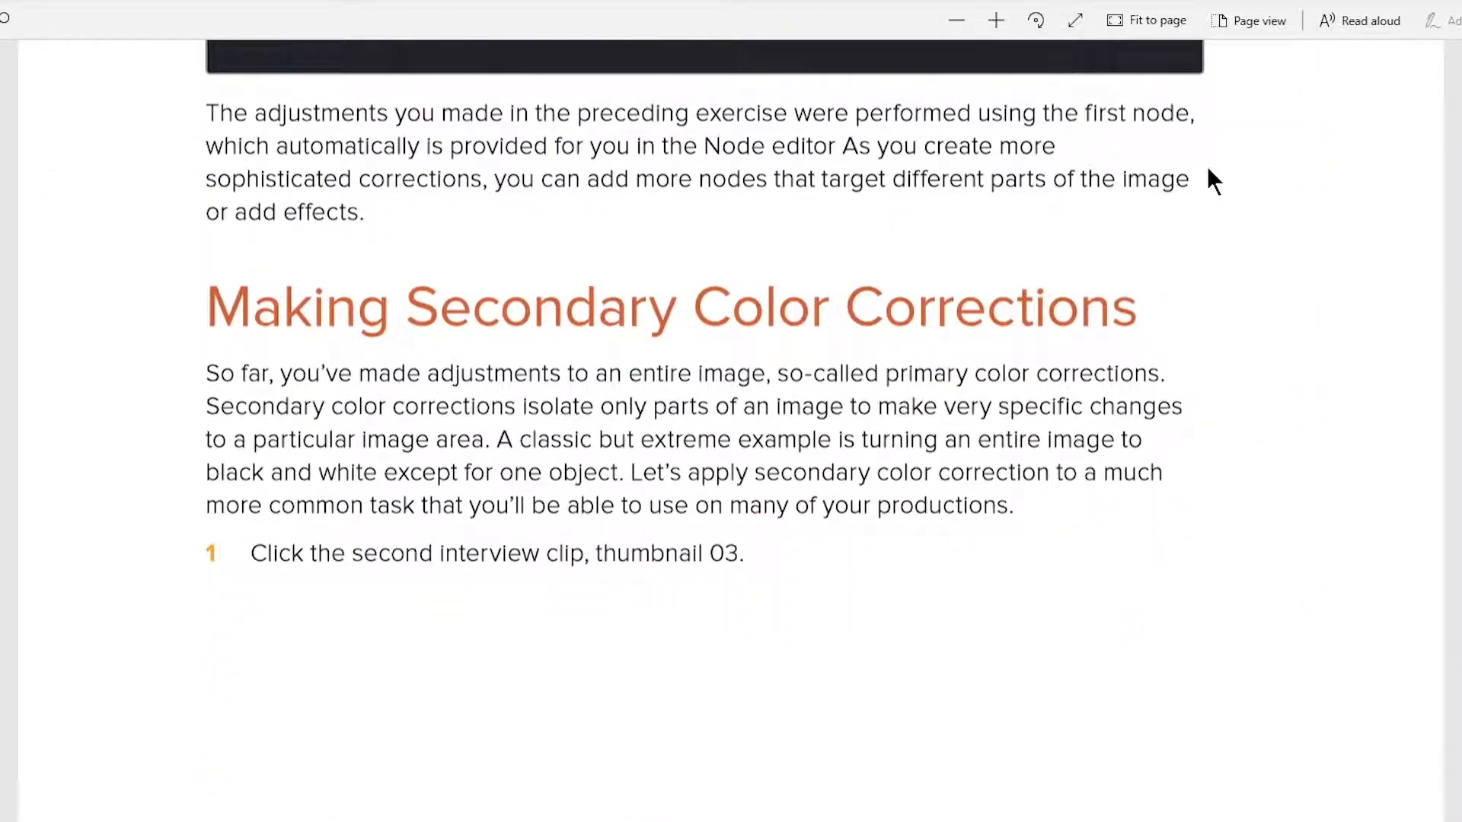
pyautogui.click(1256, 19)
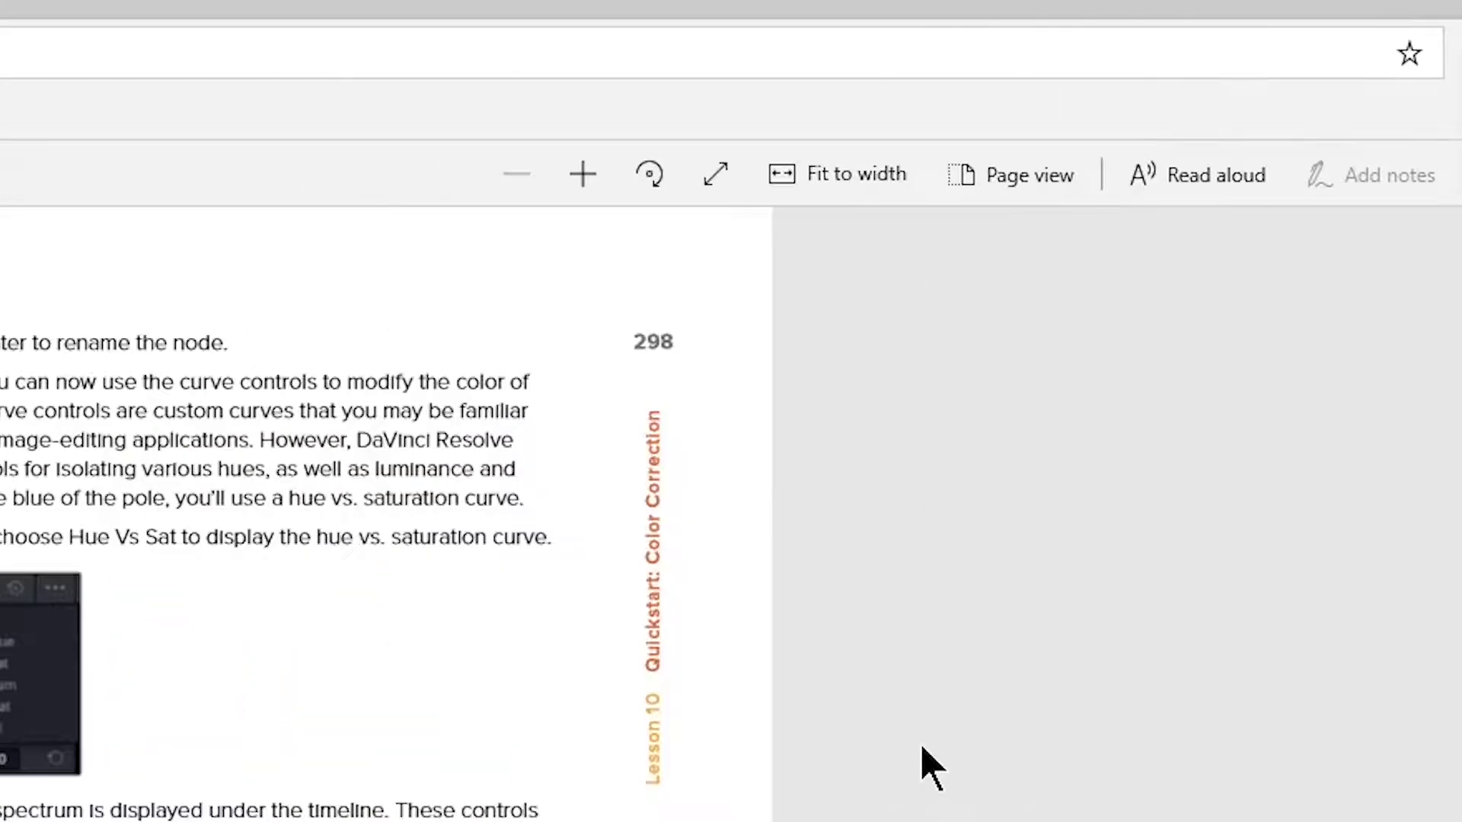
# - Choose the single-page layout and scroll ahead to the section on disabling nodes
pyautogui.click(1026, 175)
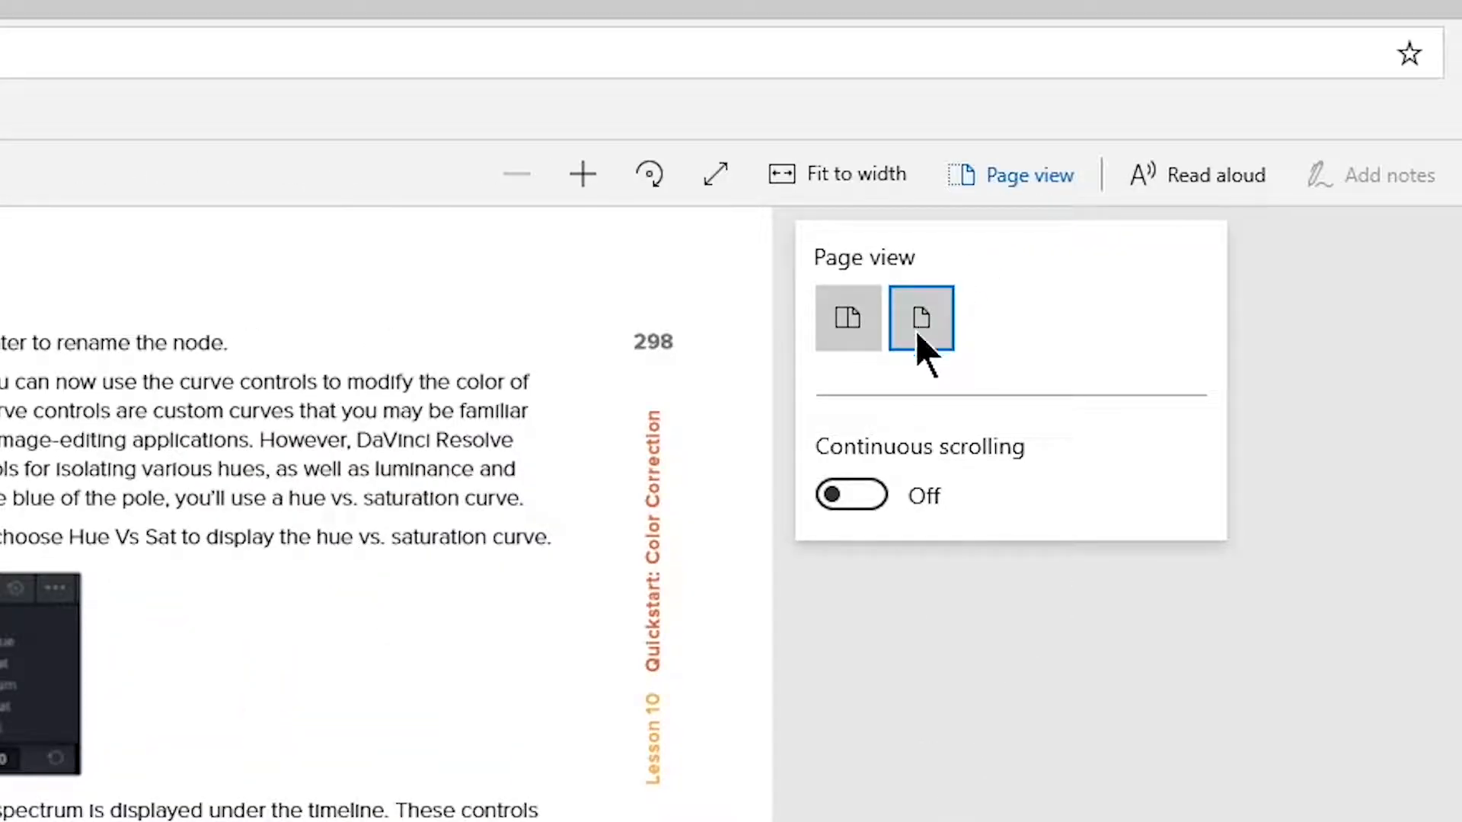
pyautogui.click(849, 495)
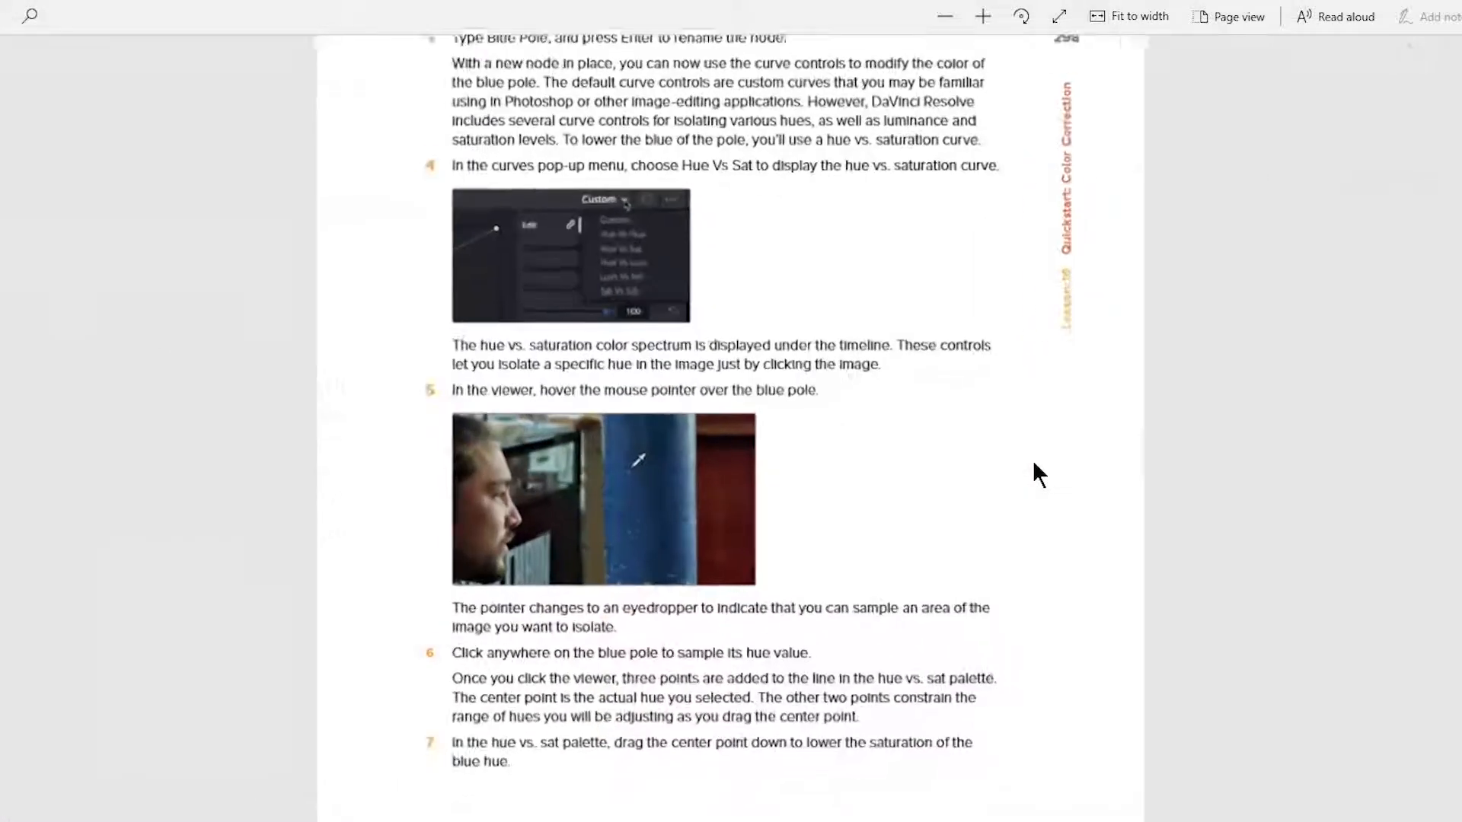
pyautogui.scroll(-3)
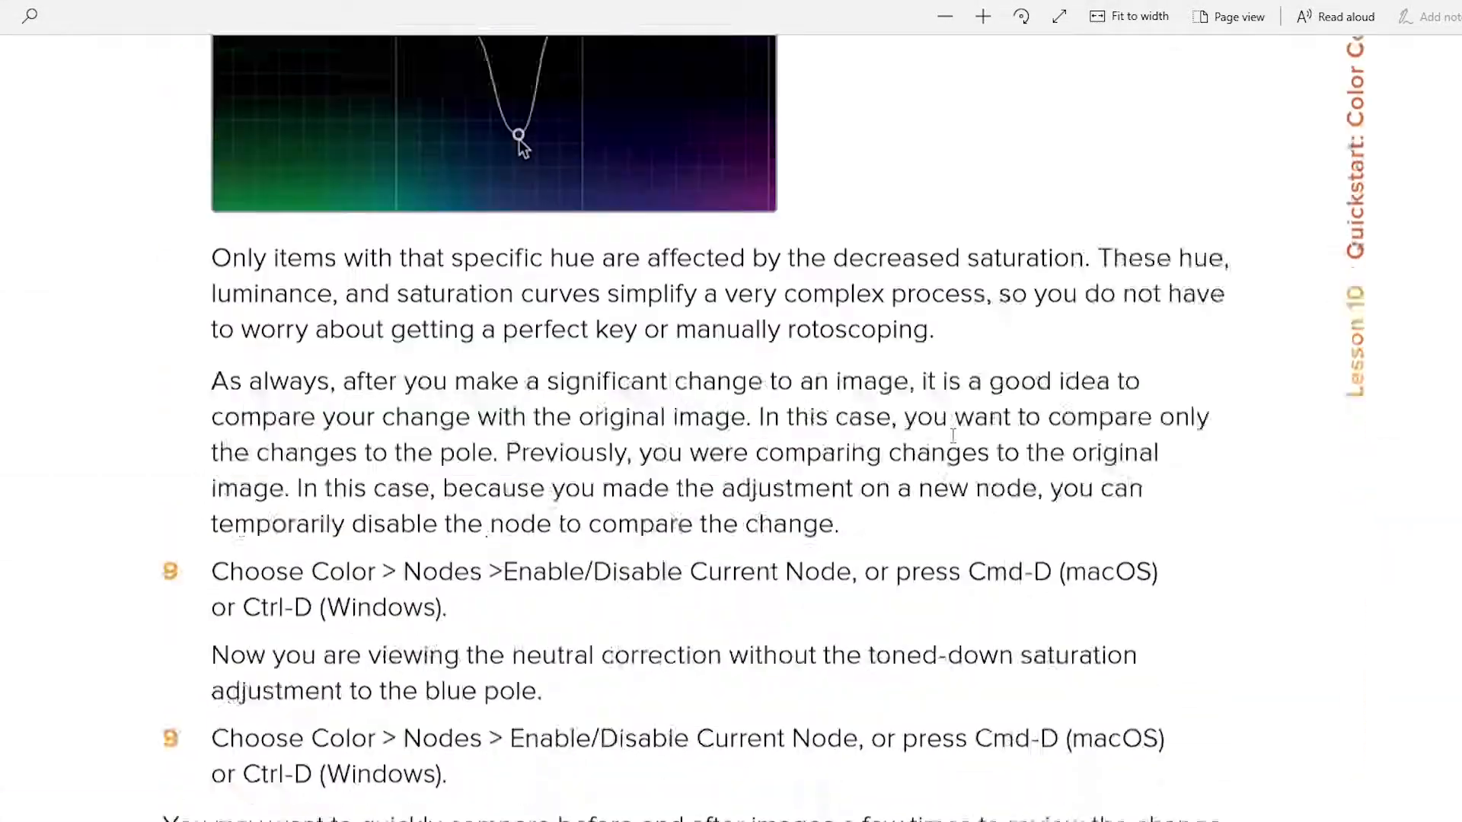